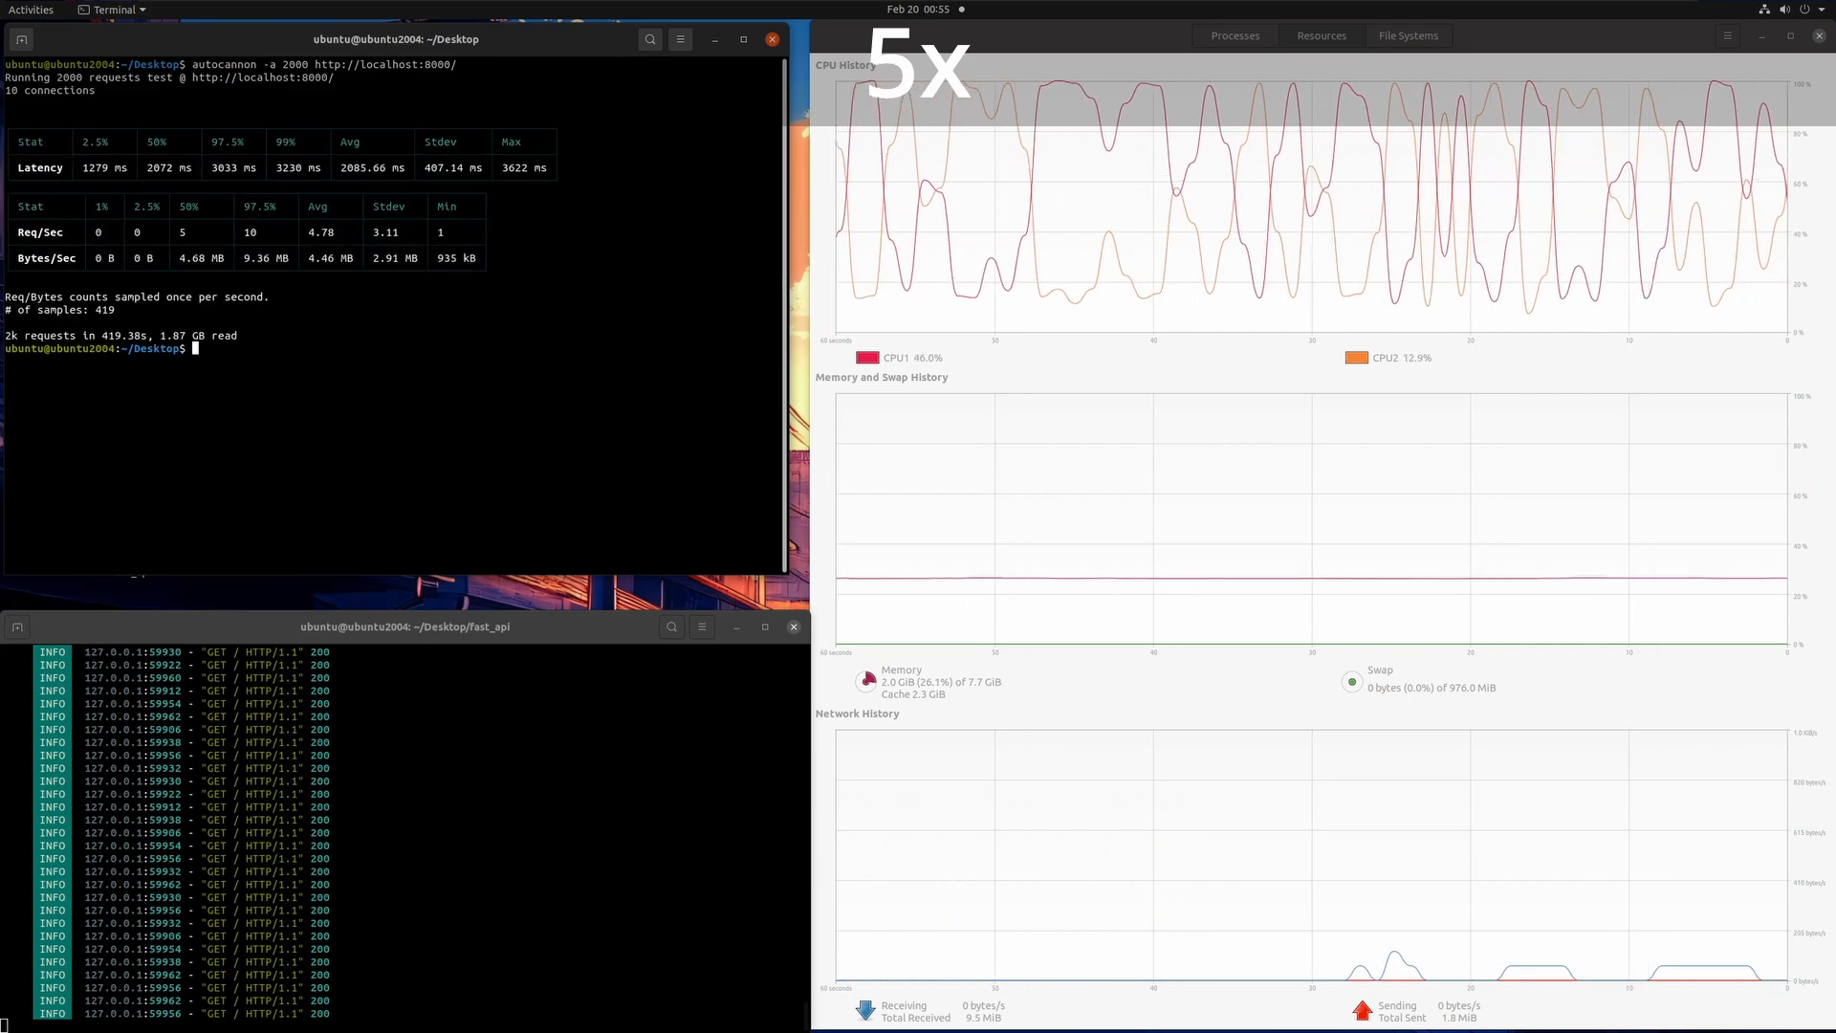
Step: Maximize the terminal window showing the autocannon results for 2000 requests to localhost:8000
click(742, 38)
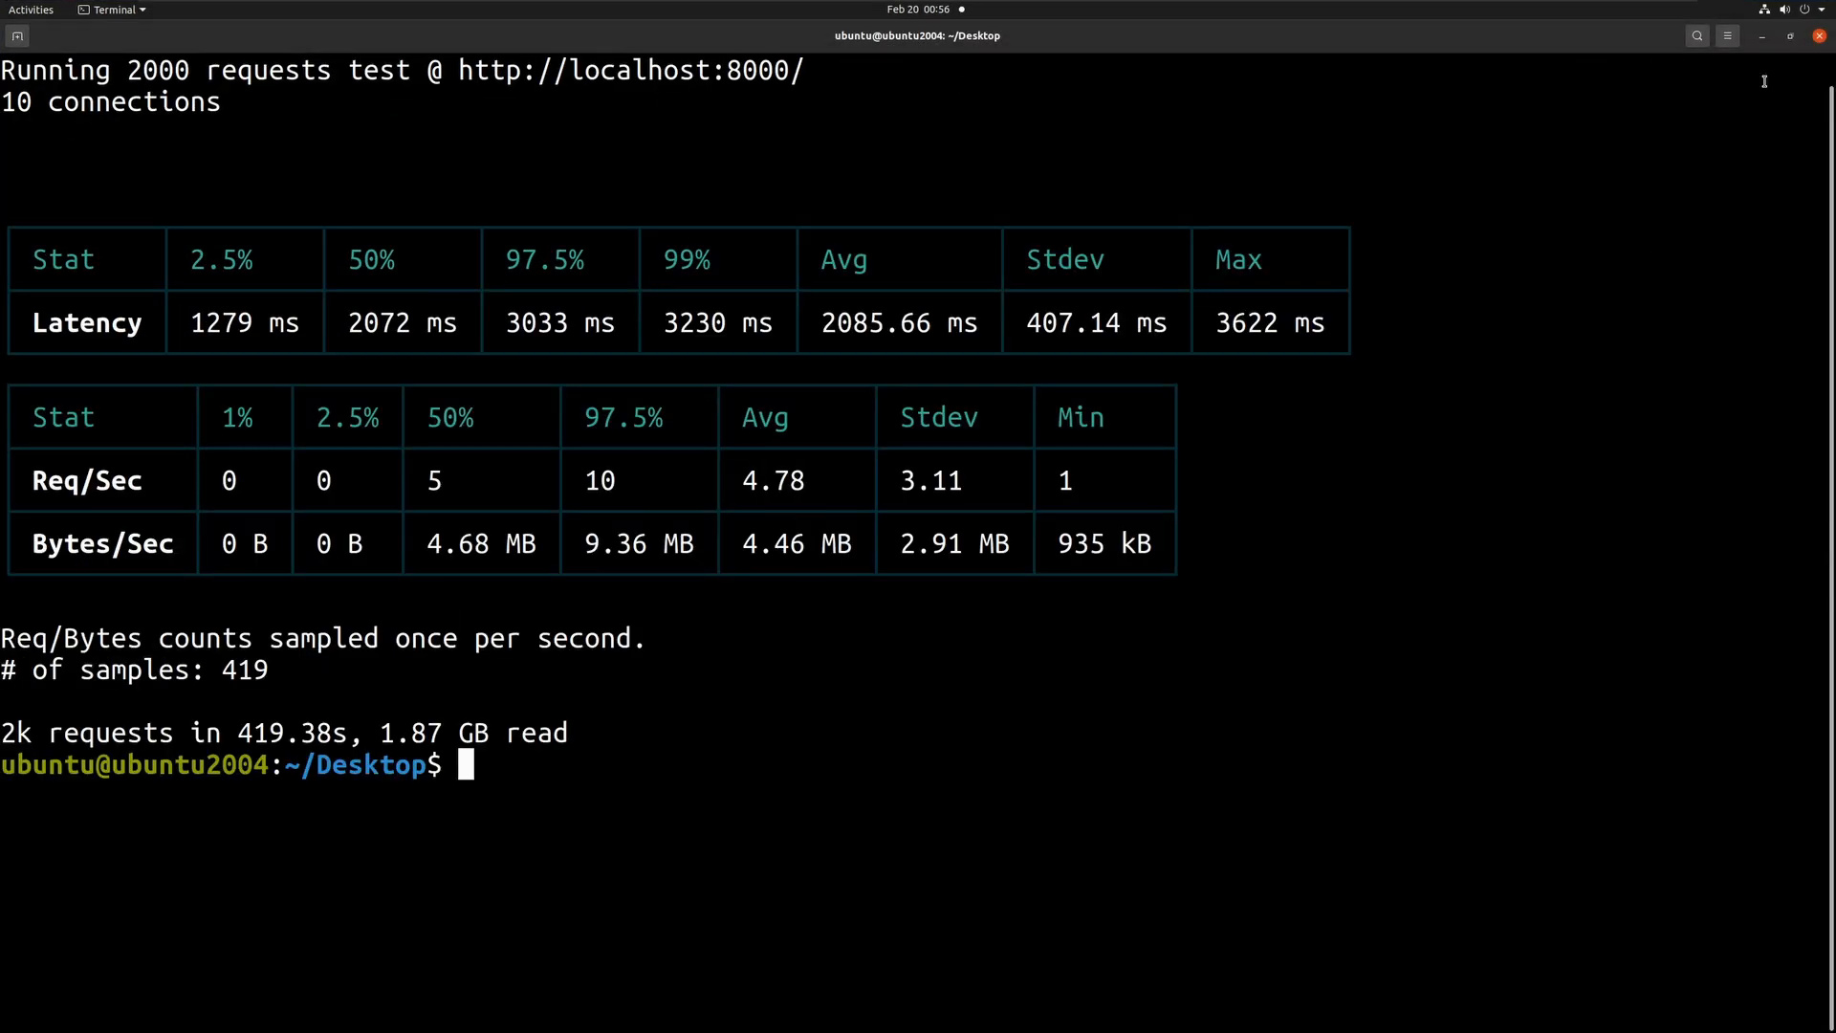